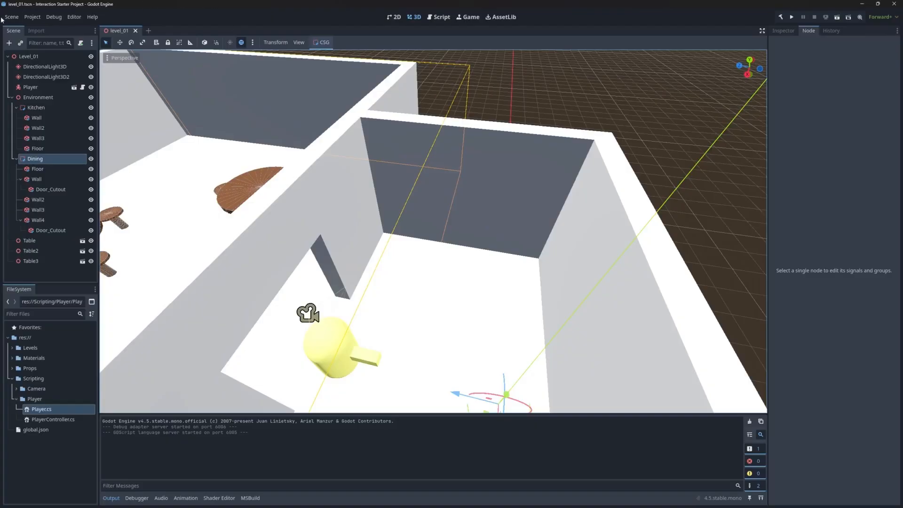
# Create a new 3D scene and change its Node3D root to the Area3D type.
pyautogui.click(174, 30)
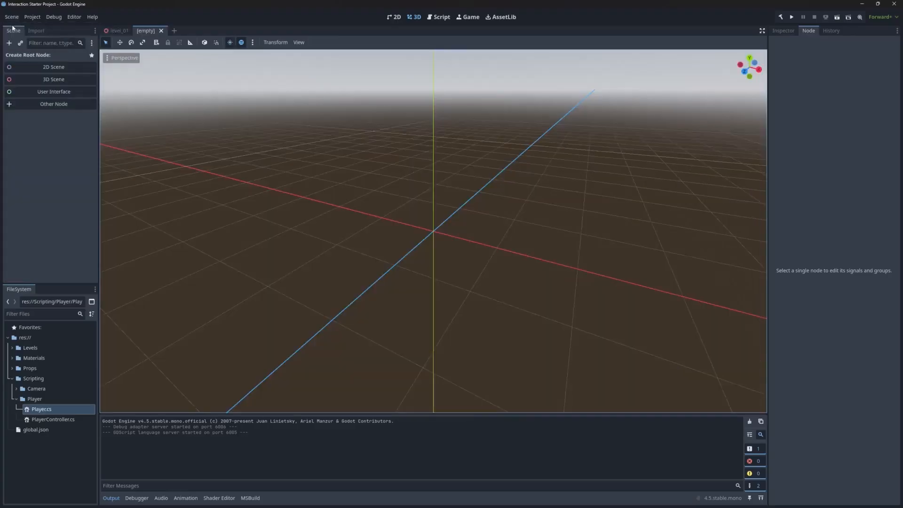
pyautogui.click(52, 79)
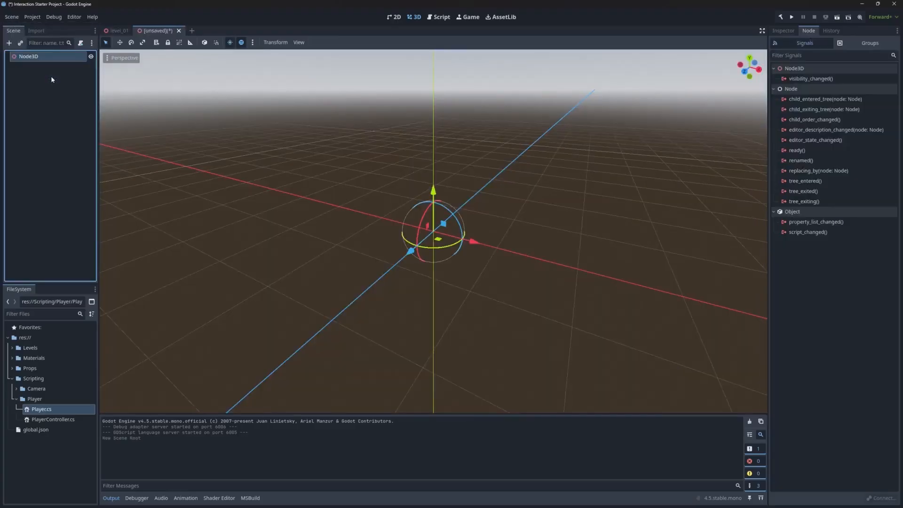
pyautogui.rightClick(28, 55)
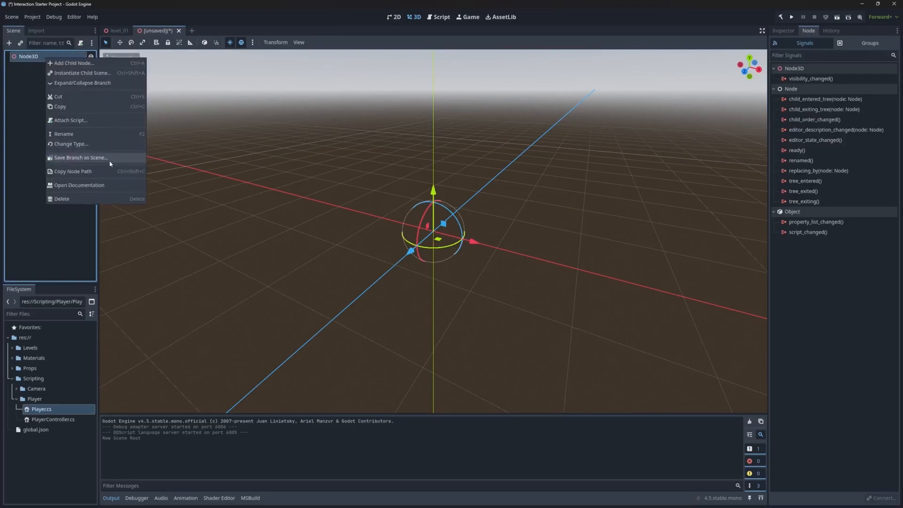
pyautogui.click(71, 144)
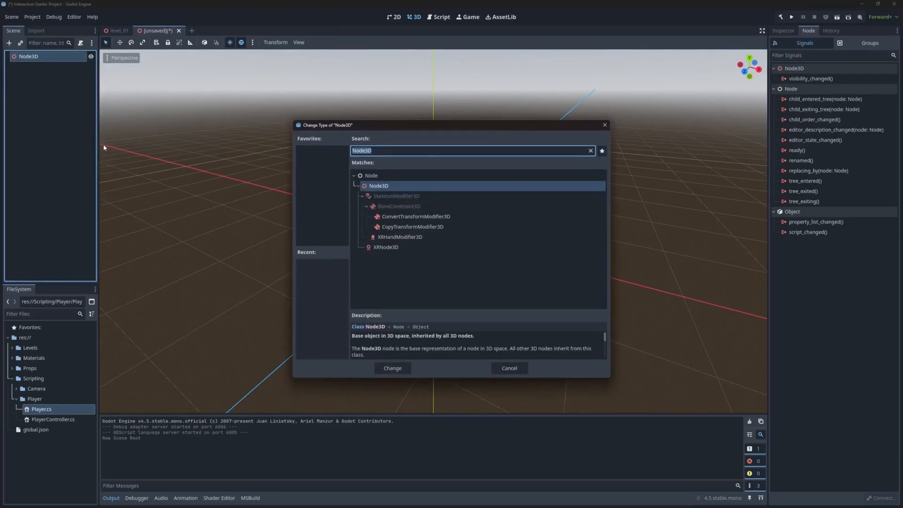
pyautogui.write('area3d')
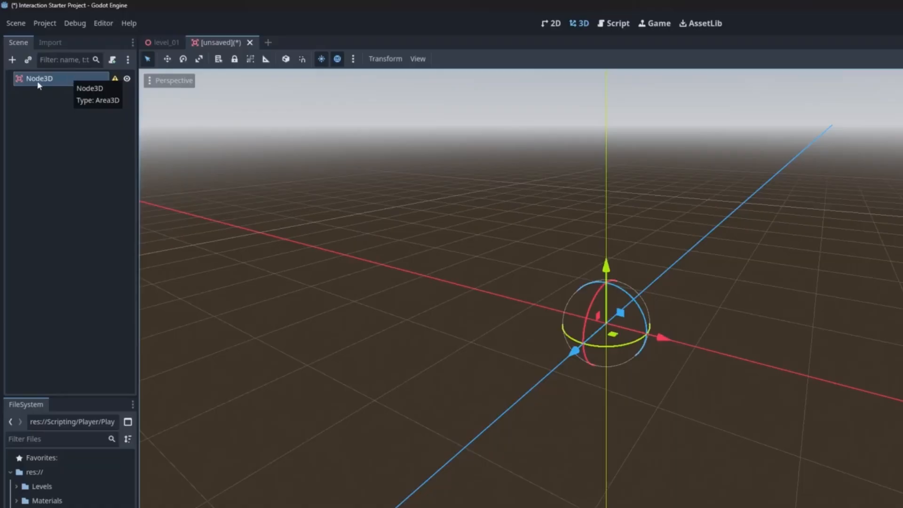
# Rename the root ChickenStation and save the scene as chicken_station.tscn in Props.
pyautogui.doubleClick(39, 78)
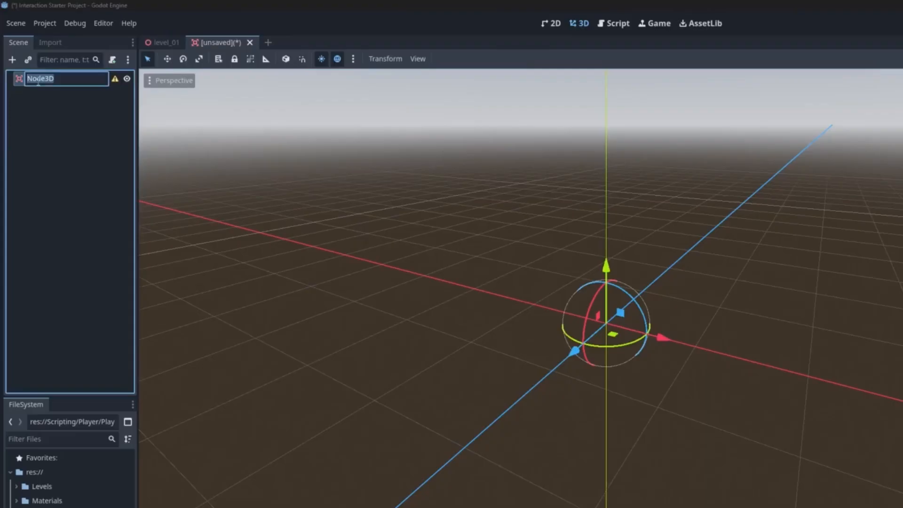
pyautogui.write('ChickenStation')
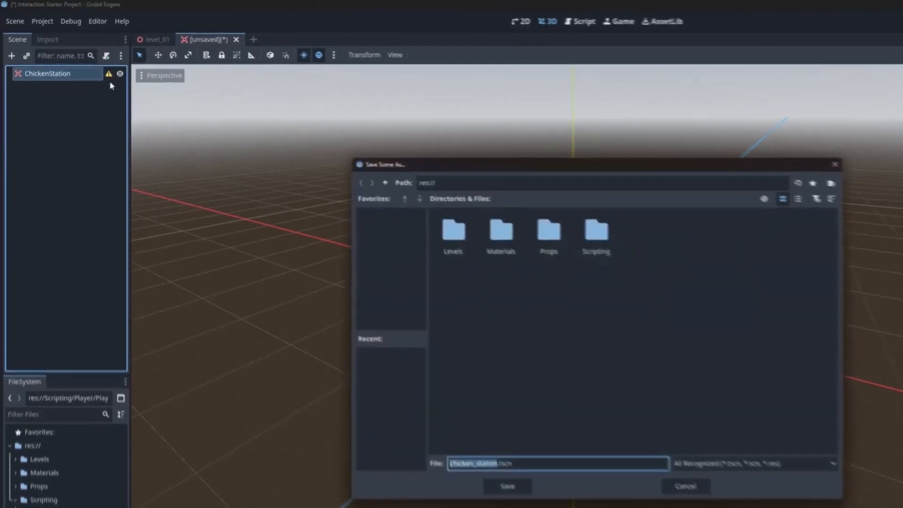
pyautogui.doubleClick(547, 231)
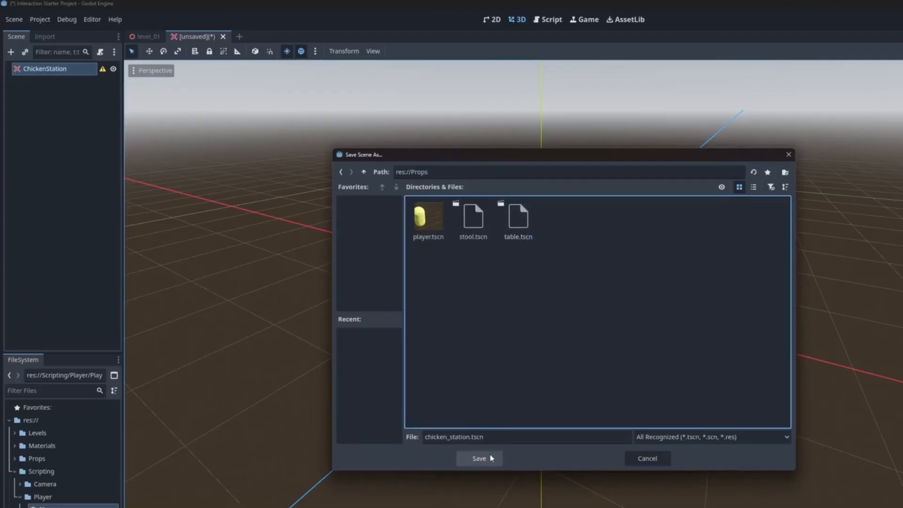
pyautogui.click(479, 458)
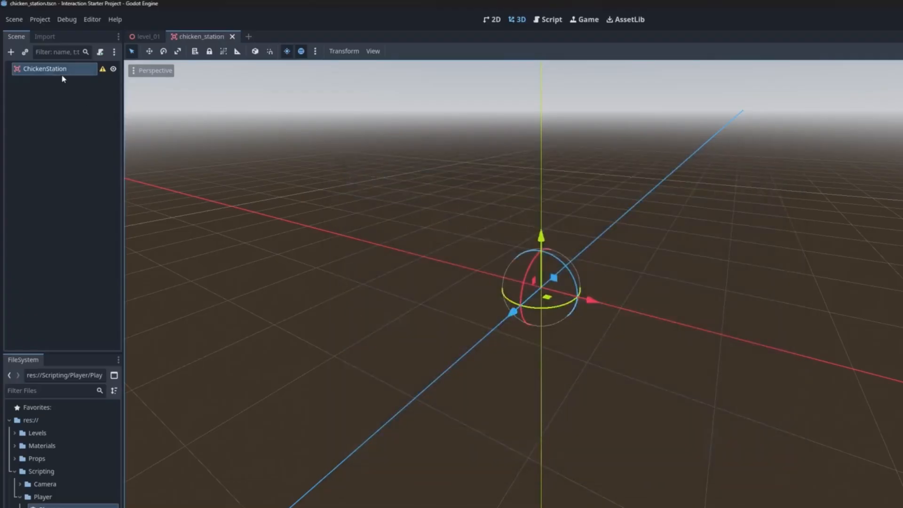
pyautogui.moveTo(45, 69)
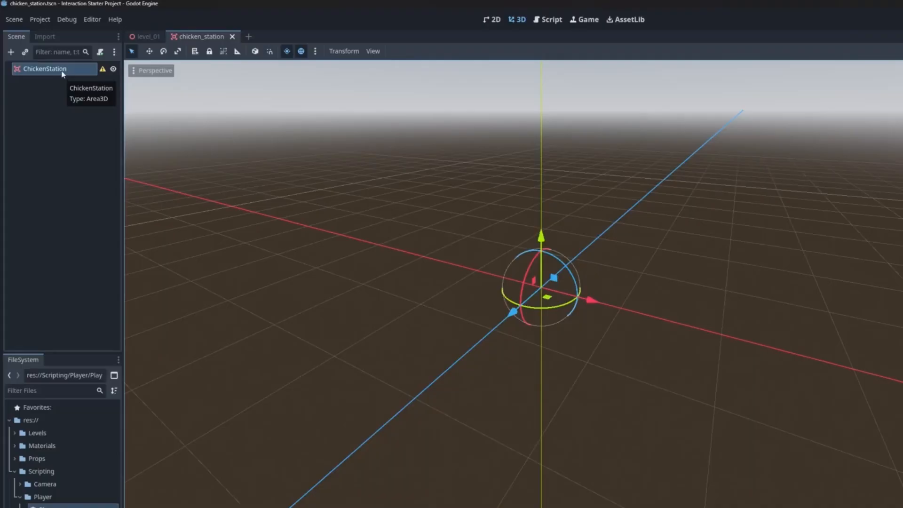
# Add a MeshInstance3D child to ChickenStation with a new CylinderMesh.
pyautogui.rightClick(45, 68)
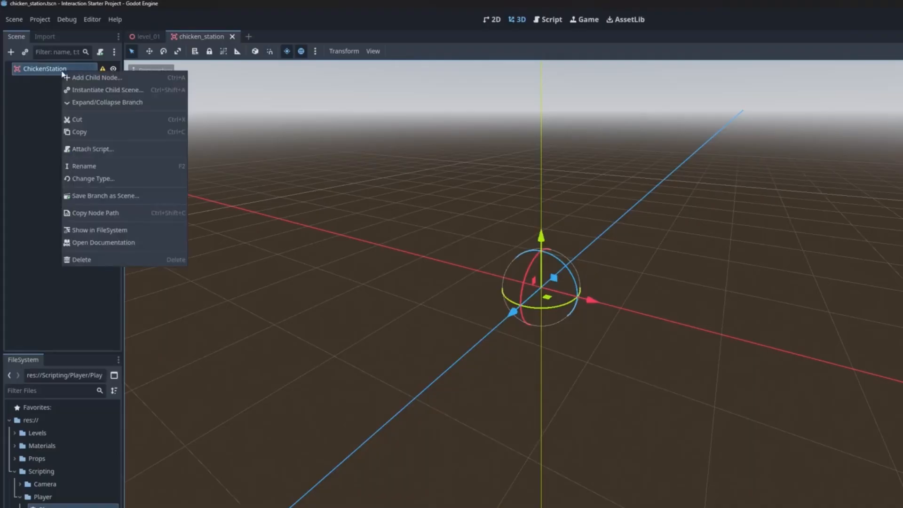
pyautogui.click(97, 77)
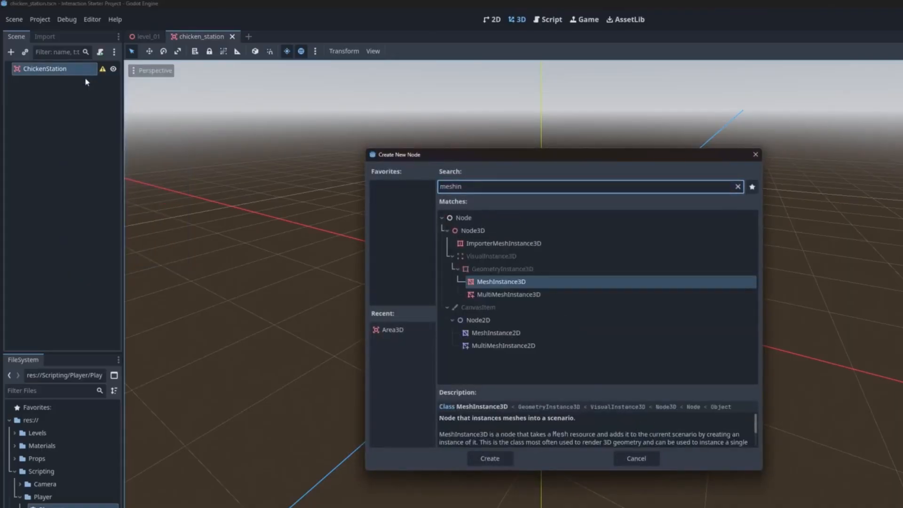
pyautogui.click(489, 458)
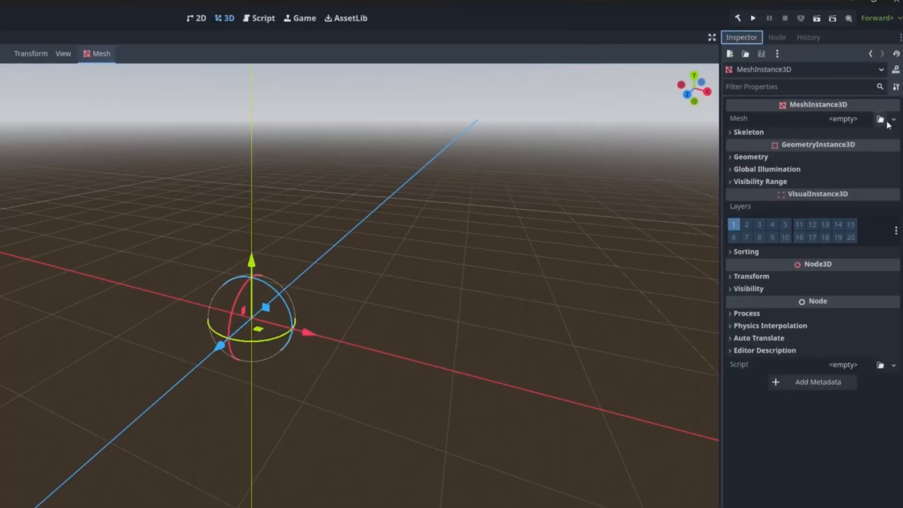
pyautogui.click(893, 118)
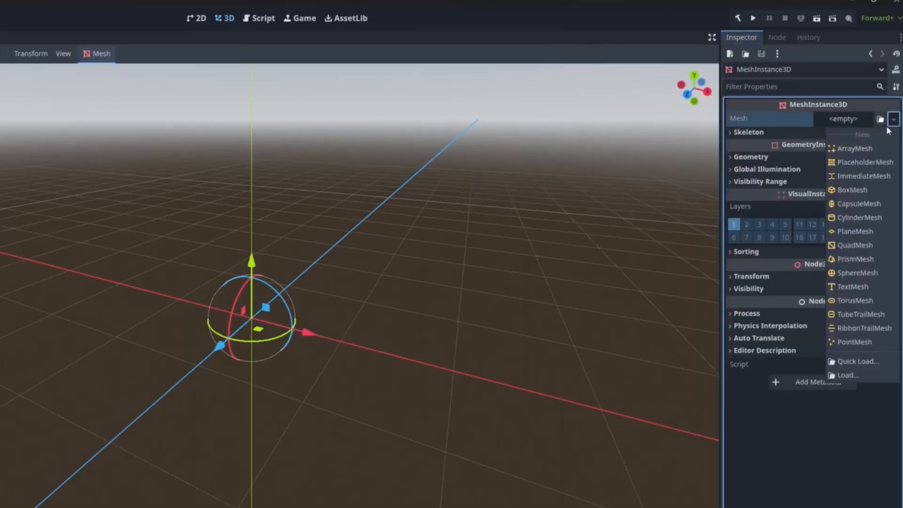
pyautogui.click(859, 218)
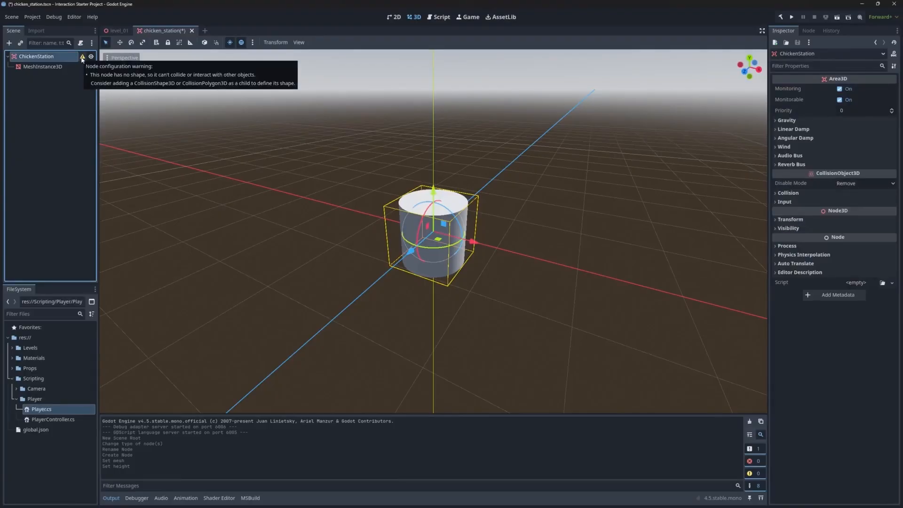
# Add a CollisionShape3D child under ChickenStation.
pyautogui.rightClick(36, 55)
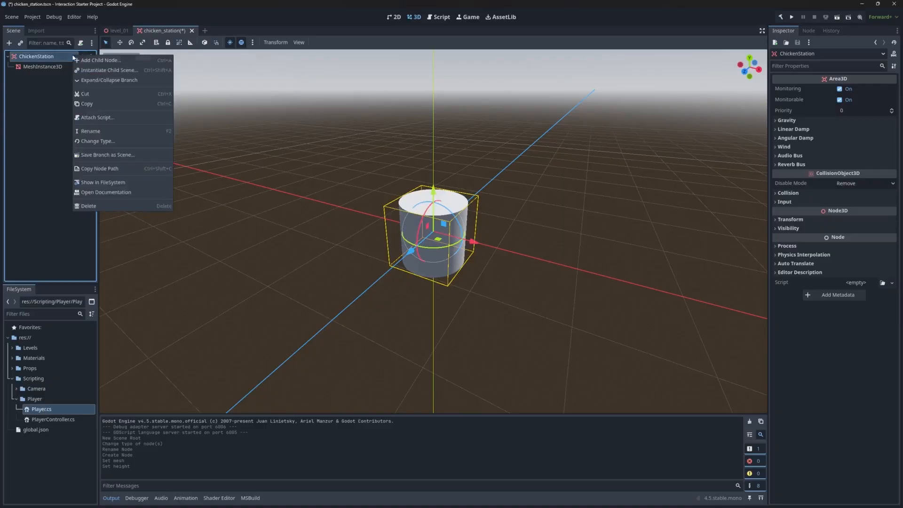
pyautogui.click(101, 61)
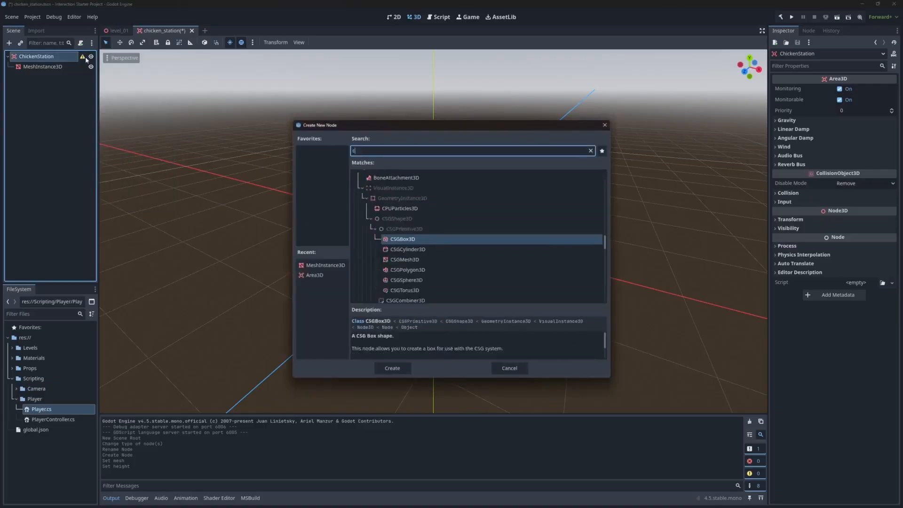
pyautogui.write('olli')
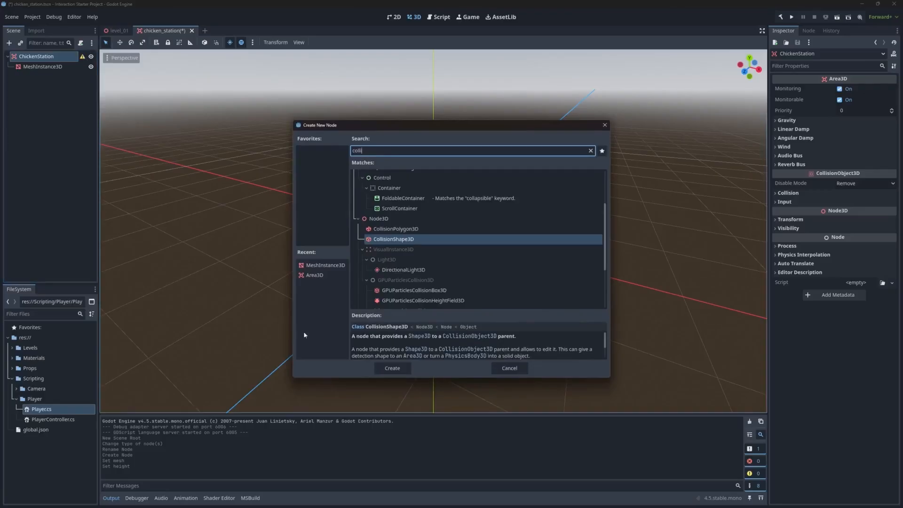
pyautogui.click(392, 367)
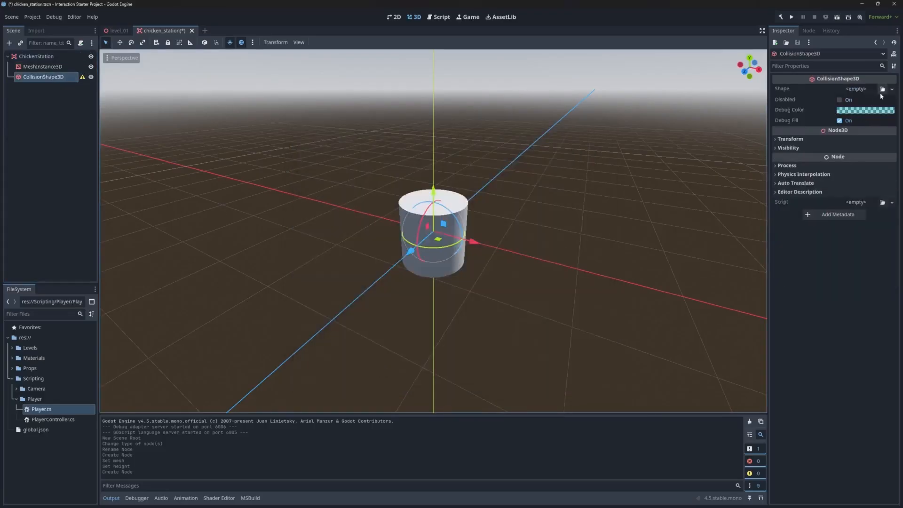
# Give the collision a BoxShape3D (after trying a cylinder) and enlarge its size to 2.
pyautogui.click(890, 89)
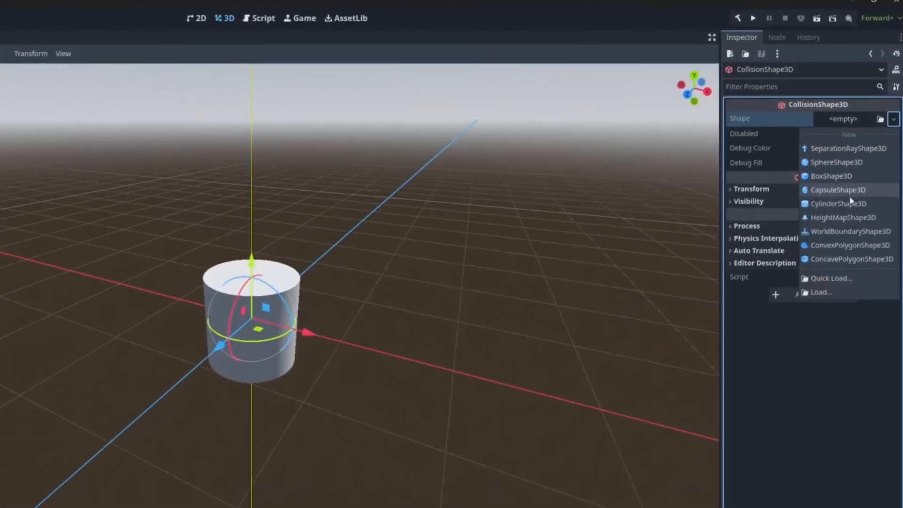
pyautogui.click(840, 203)
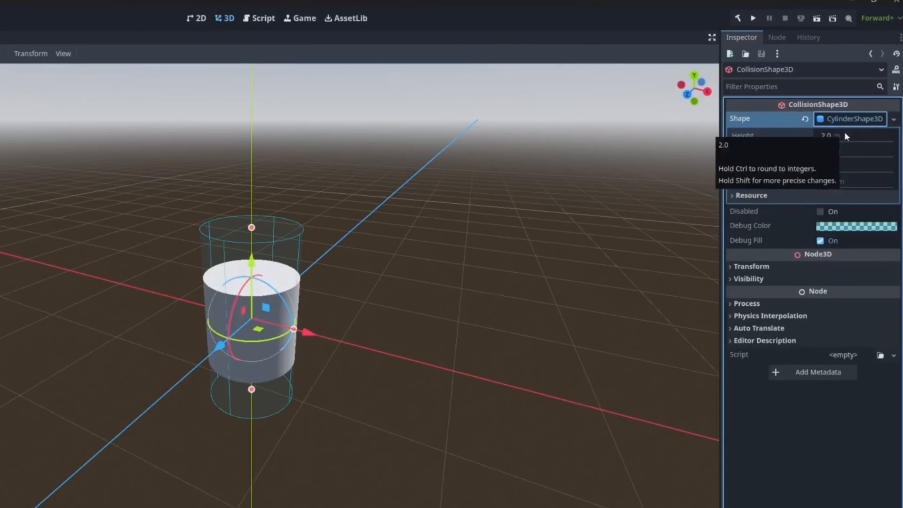
pyautogui.click(894, 119)
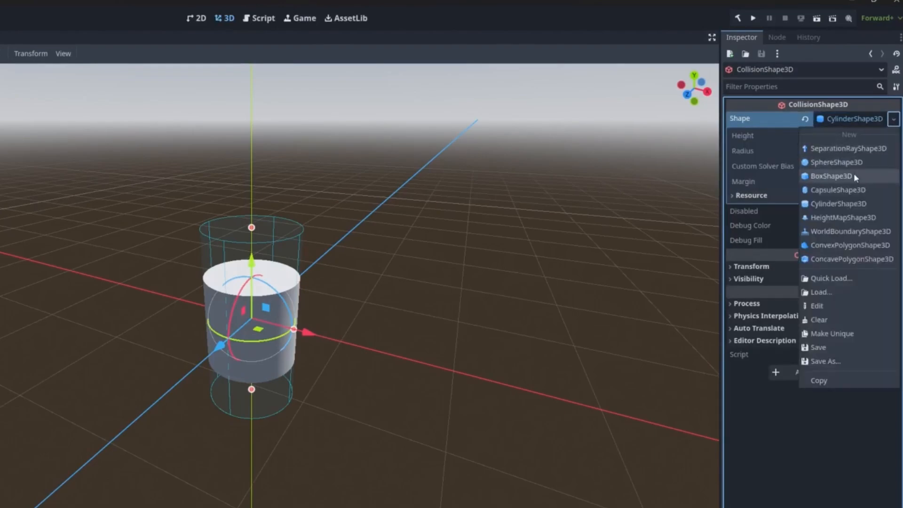
pyautogui.click(831, 176)
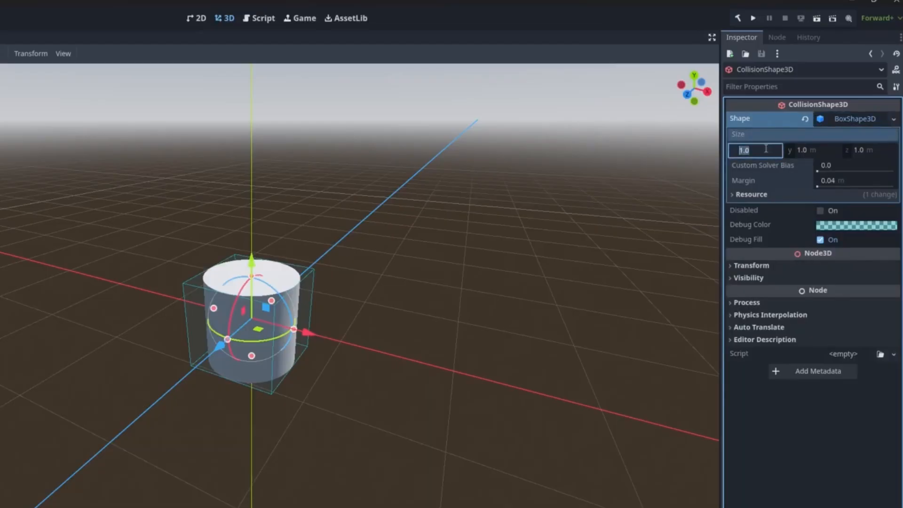
pyautogui.write('2')
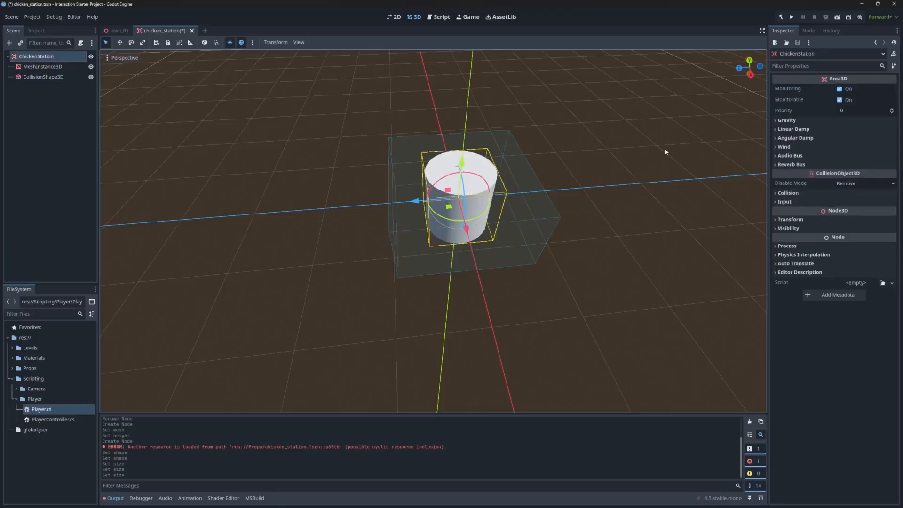
# Move ChickenStation's collision mask from layer 1 to layer 2 and return to level_01.
pyautogui.click(788, 192)
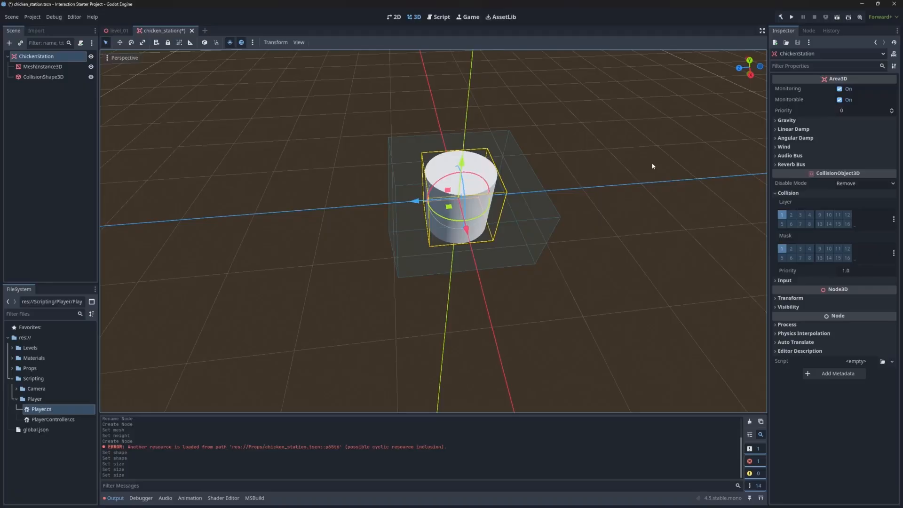
pyautogui.click(790, 248)
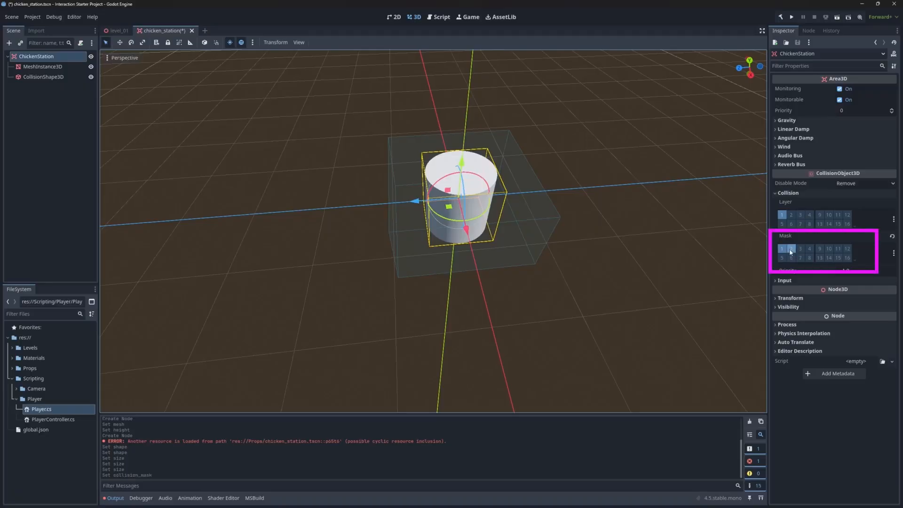
pyautogui.click(782, 248)
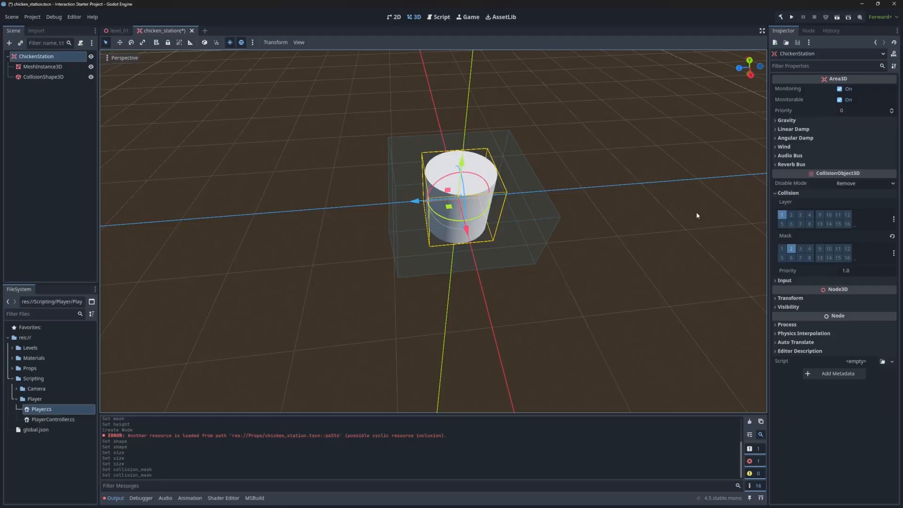
pyautogui.click(117, 30)
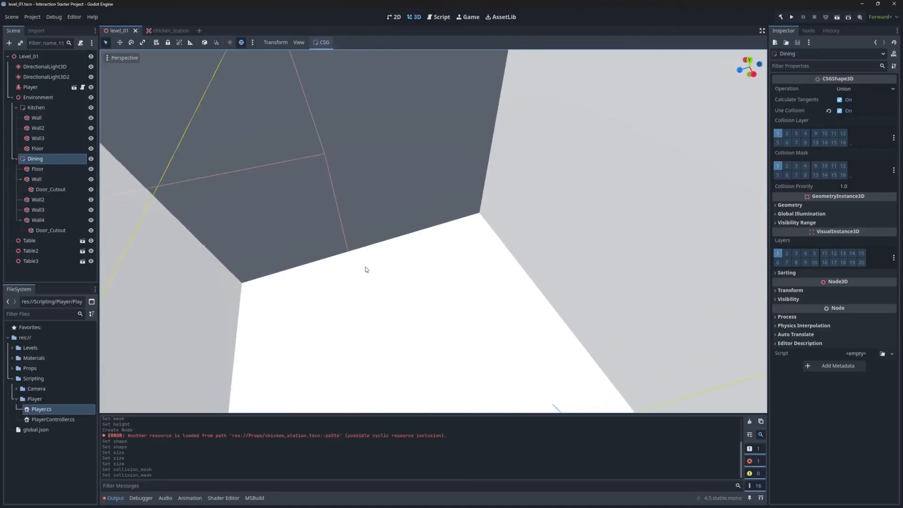
# Drag chicken_station.tscn into the dining room, check the Player's collision, and save the level.
pyautogui.click(30, 368)
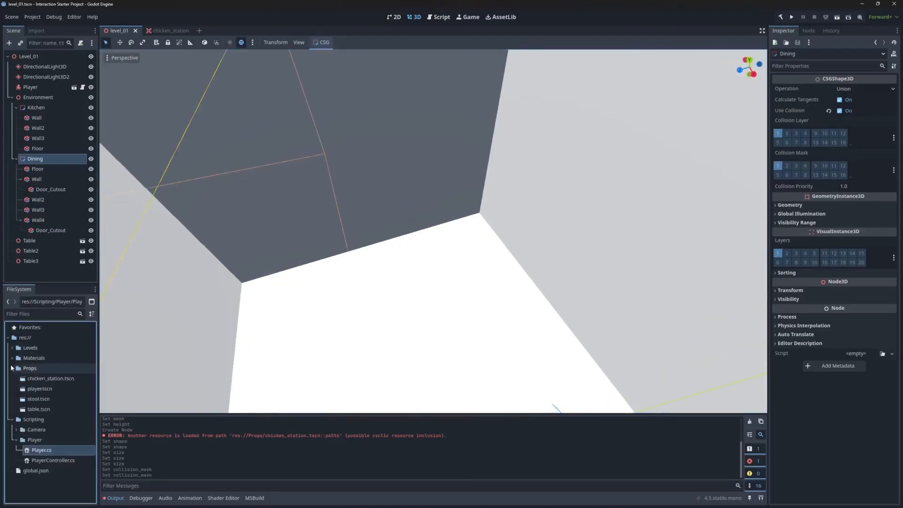
pyautogui.moveTo(51, 378); pyautogui.dragTo(357, 271)
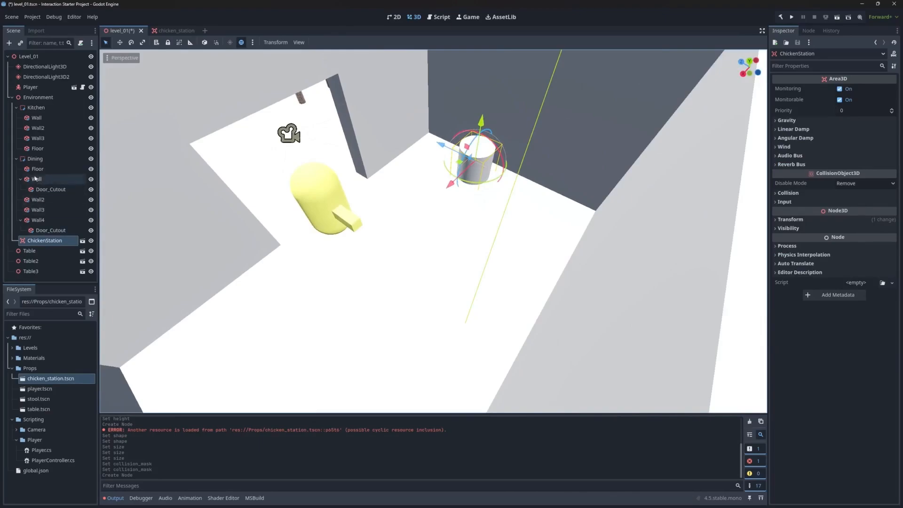
pyautogui.click(30, 87)
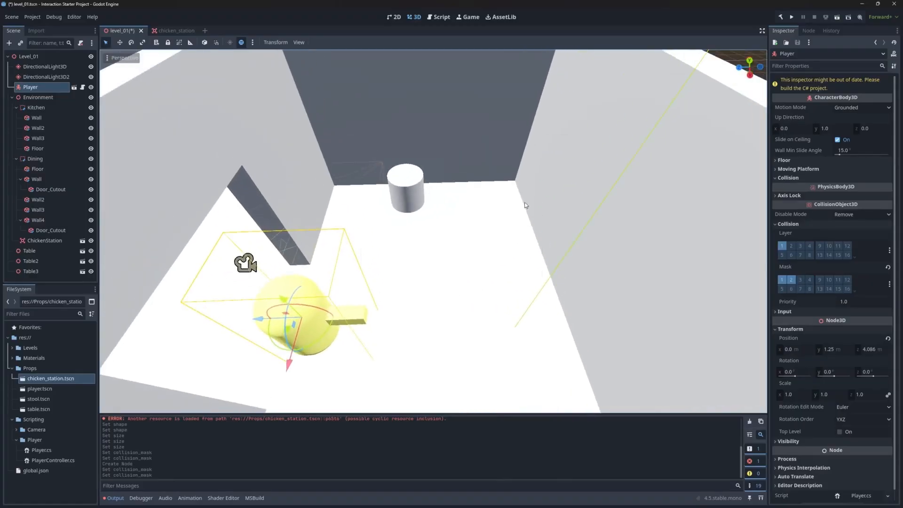
pyautogui.press('ctrl+s')
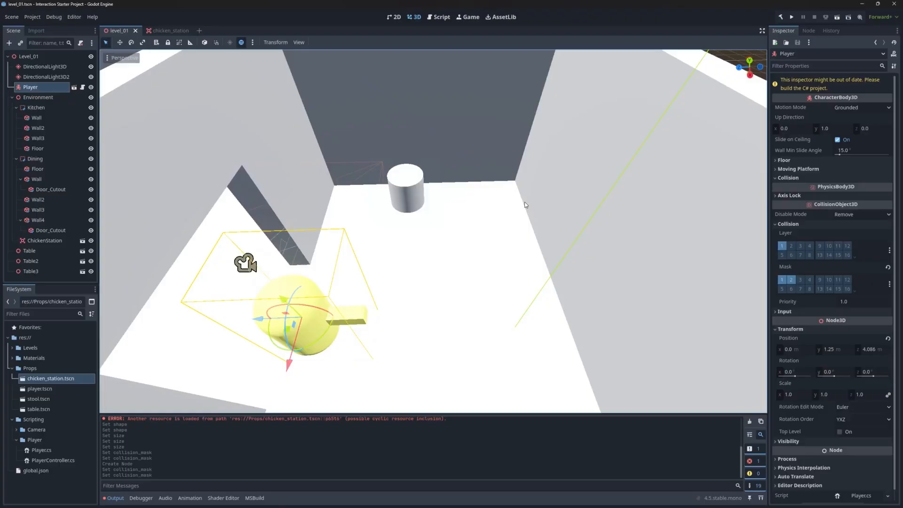
# Show the Project Settings input map with the move and interact actions.
pyautogui.click(32, 16)
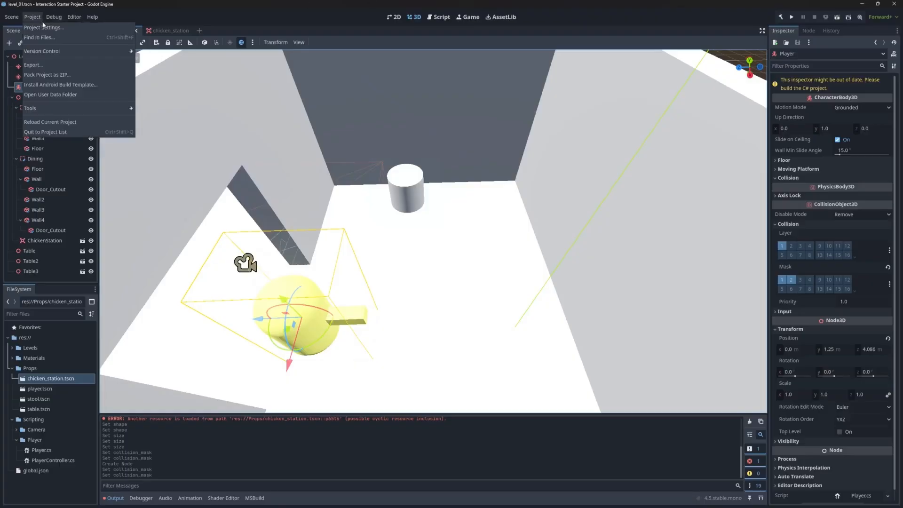
pyautogui.click(44, 27)
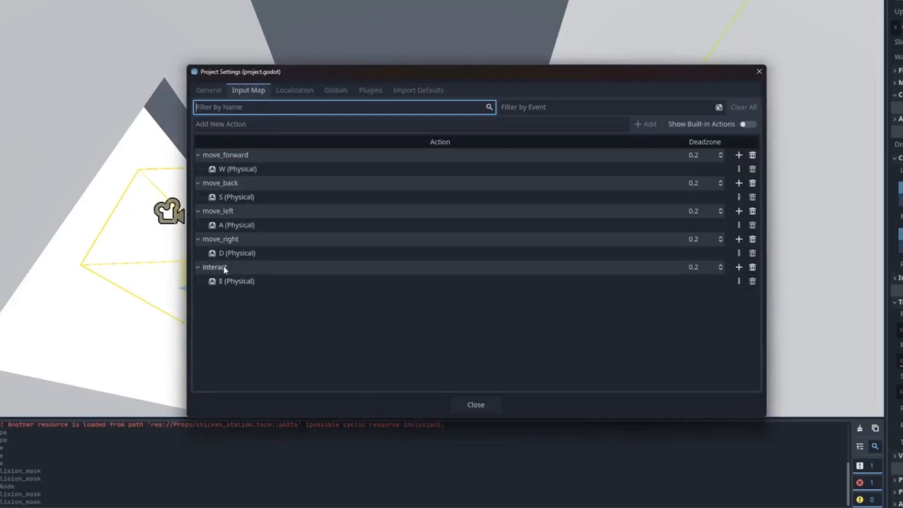
pyautogui.moveTo(236, 282)
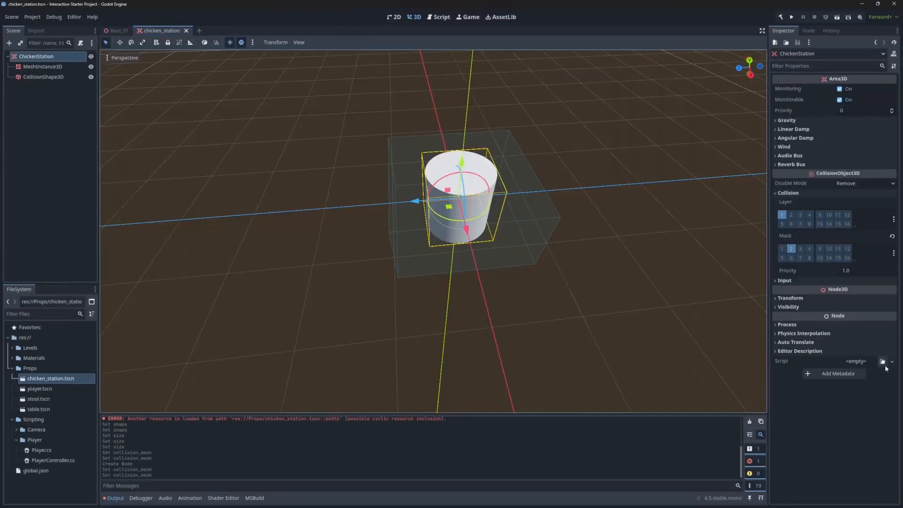
# Attach a new C# script ChickenStation.cs stored in res://Scripting/Props.
pyautogui.click(883, 362)
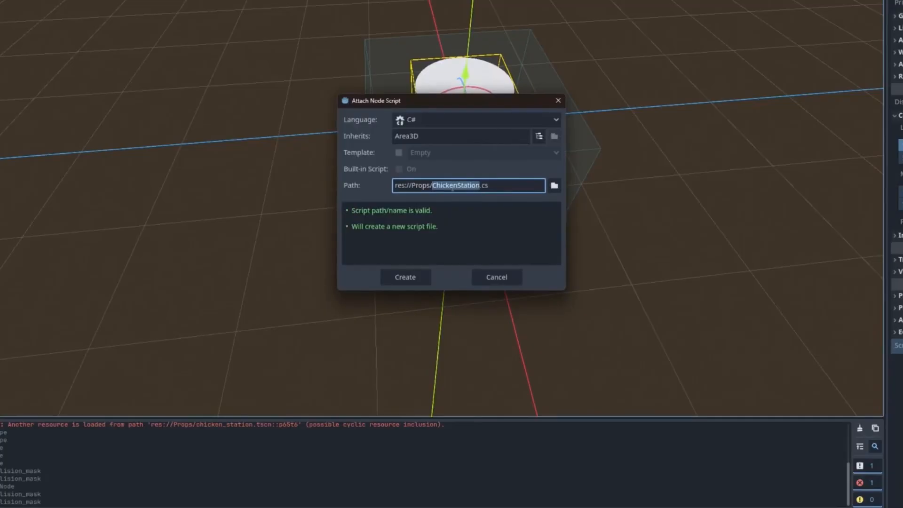
pyautogui.click(554, 185)
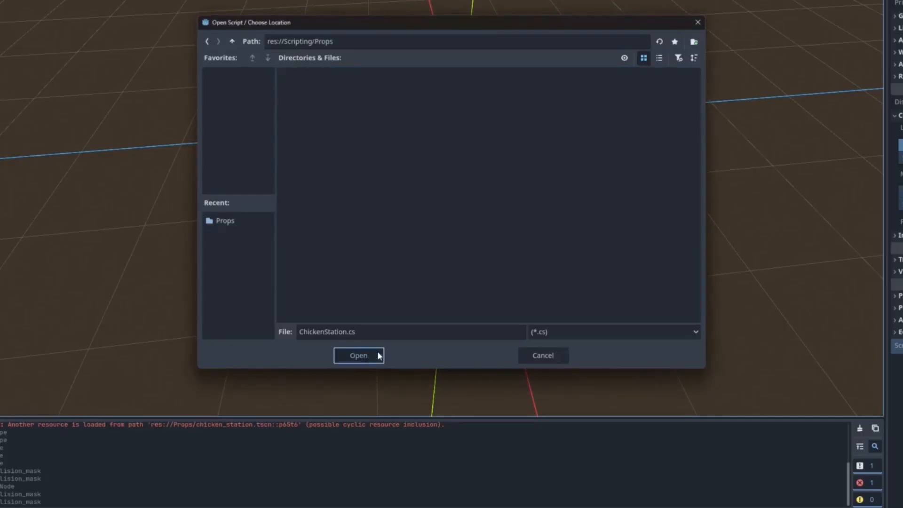
pyautogui.click(359, 356)
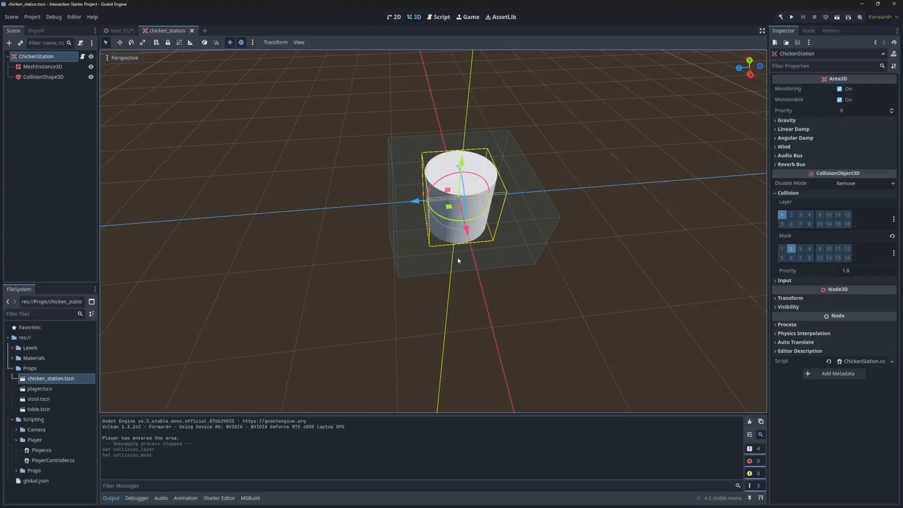
pyautogui.moveTo(157, 79)
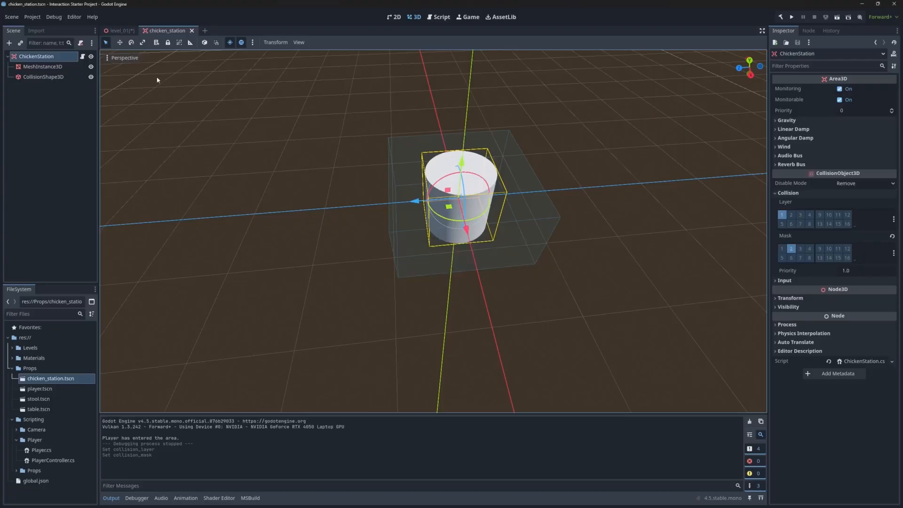
# Run level_01 to test entering and interacting with the station, then go back to chicken_station.
pyautogui.click(119, 30)
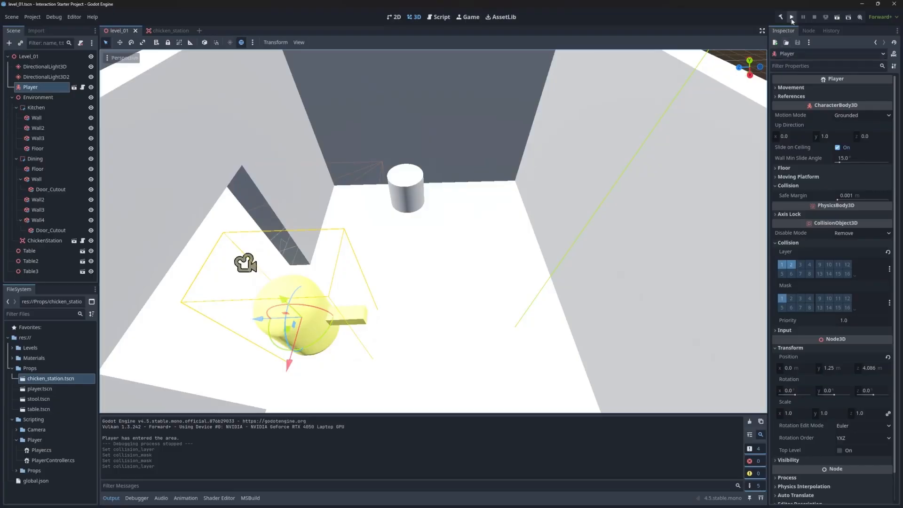
pyautogui.click(791, 17)
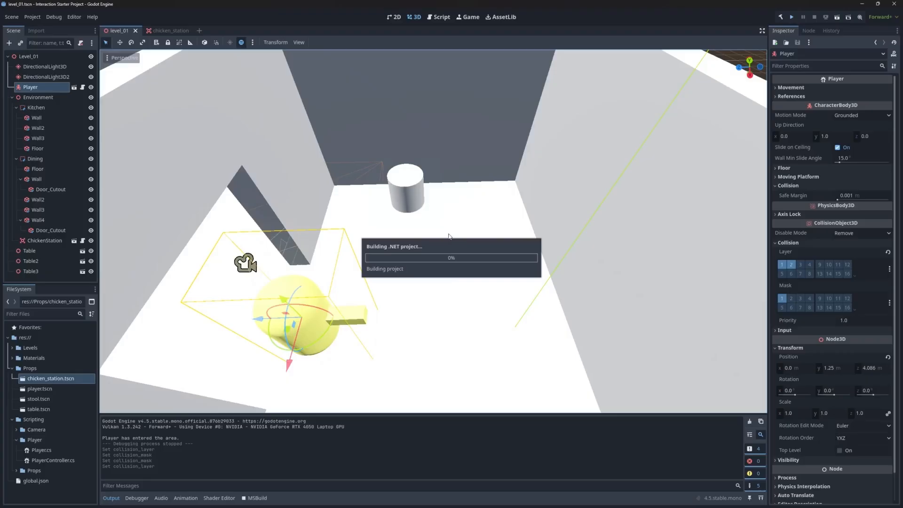
pyautogui.click(791, 16)
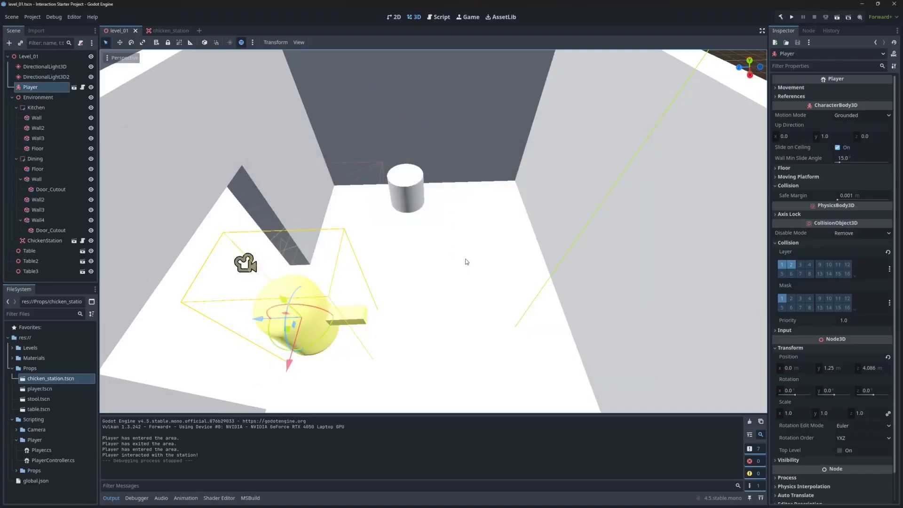
pyautogui.click(163, 31)
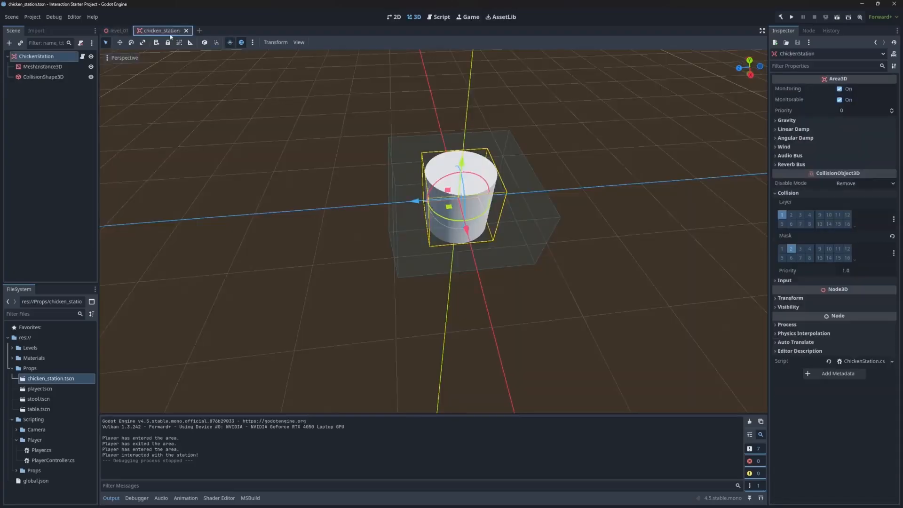
pyautogui.moveTo(36, 56)
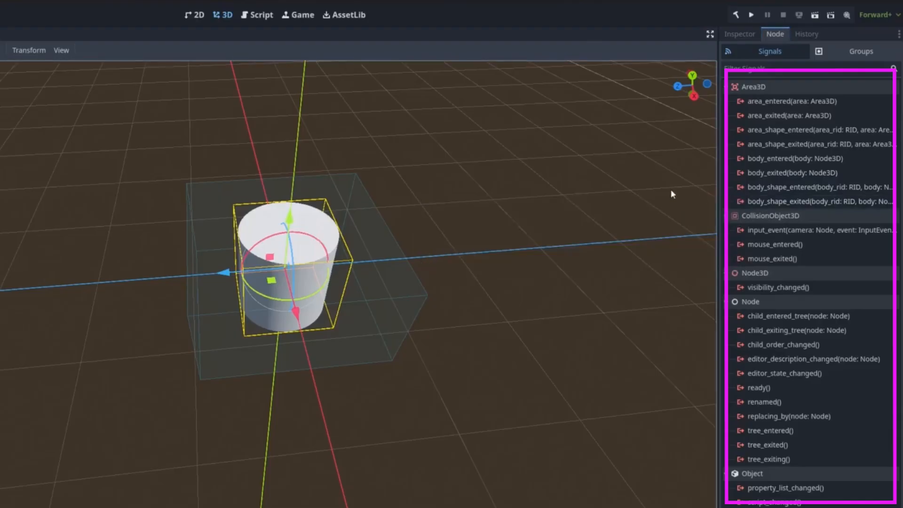
# View the Area3D signals list for ChickenStation in the Node dock.
pyautogui.click(727, 474)
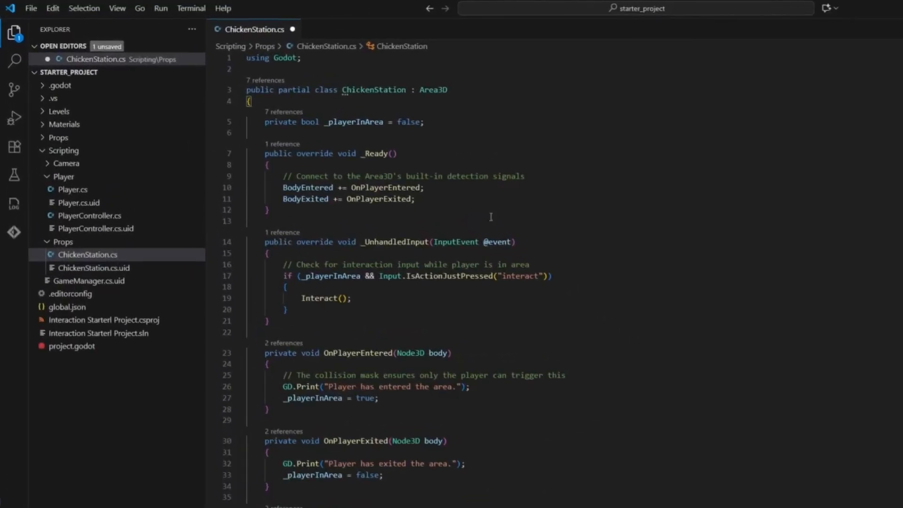
# Declare the [Signal] ChickenCollectedEventHandler(int amountCollected) delegate in ChickenStation.cs.
pyautogui.write('[Signal]')
pyautogui.write('public delegate void ChickenCollectedEventHandler(int amountCollected);')
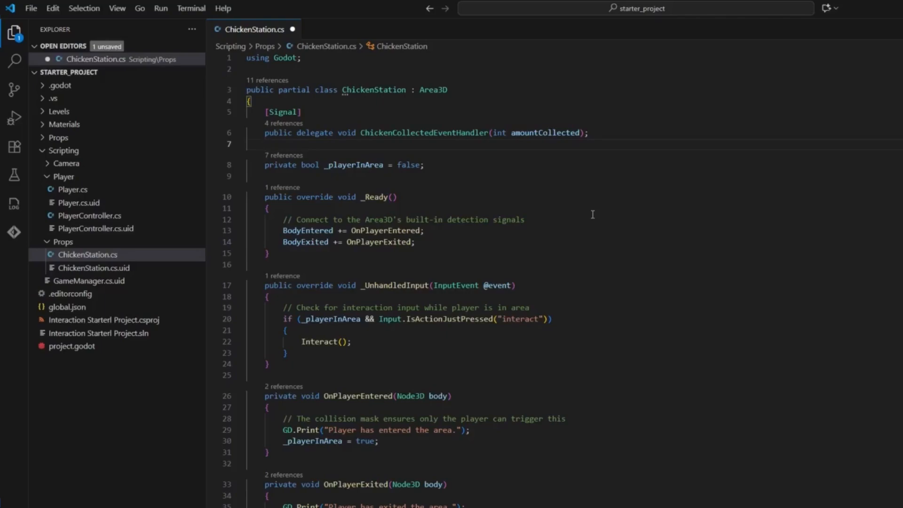
pyautogui.click(265, 145)
pyautogui.write('[Export] private int _totalChicken = 5;')
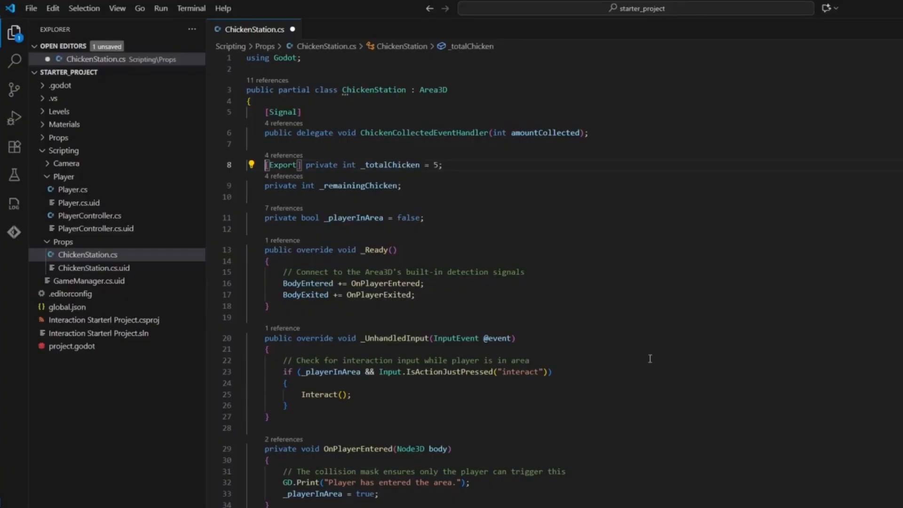
# Initialise _remainingChicken = _totalChicken in _Ready and write Interact emitting ChickenCollected with amount 1.
pyautogui.write('_remainingChicken = _totalChicken;')
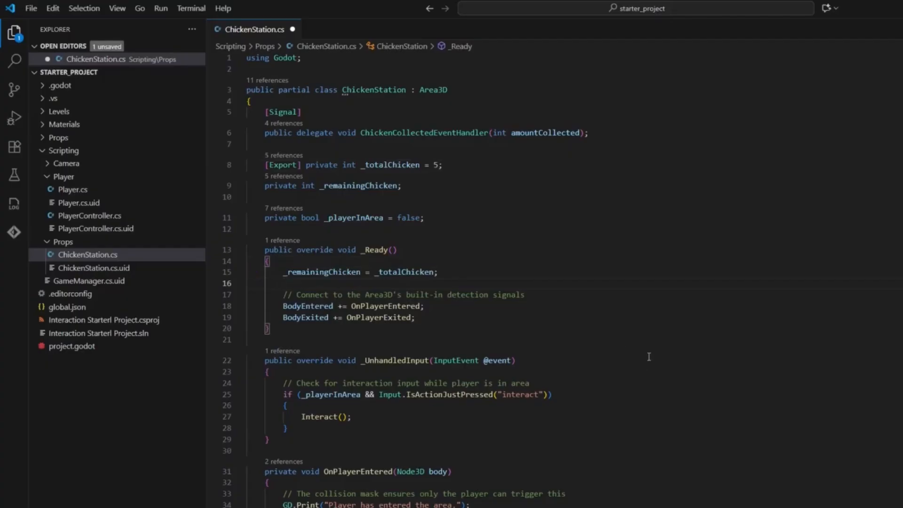
pyautogui.moveTo(647, 357)
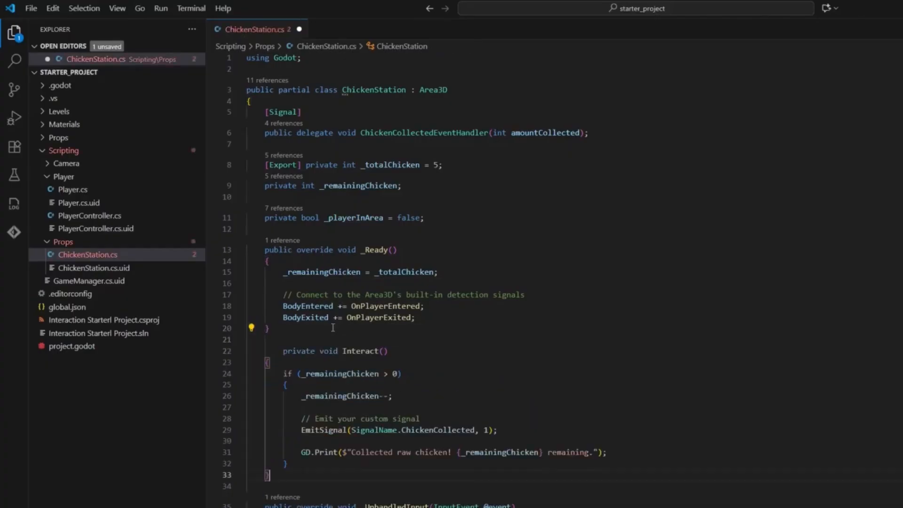
pyautogui.scroll(-3)
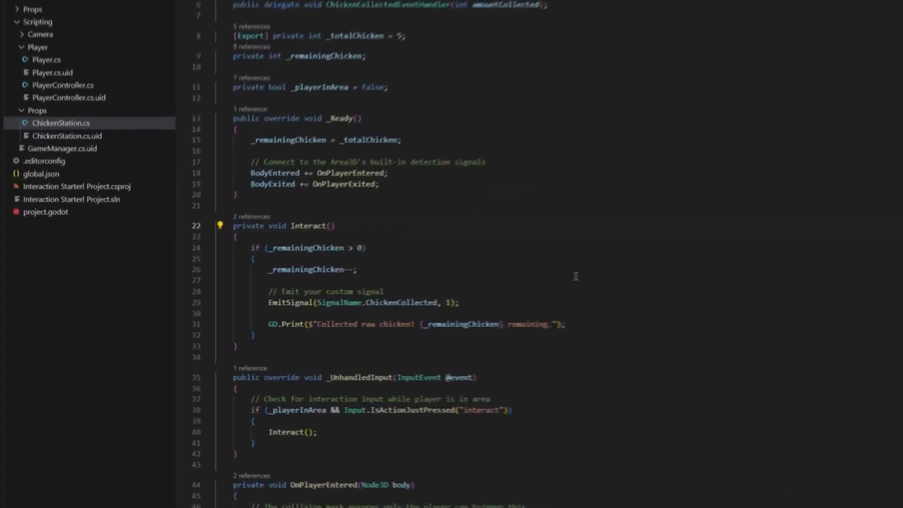
pyautogui.scroll(-3)
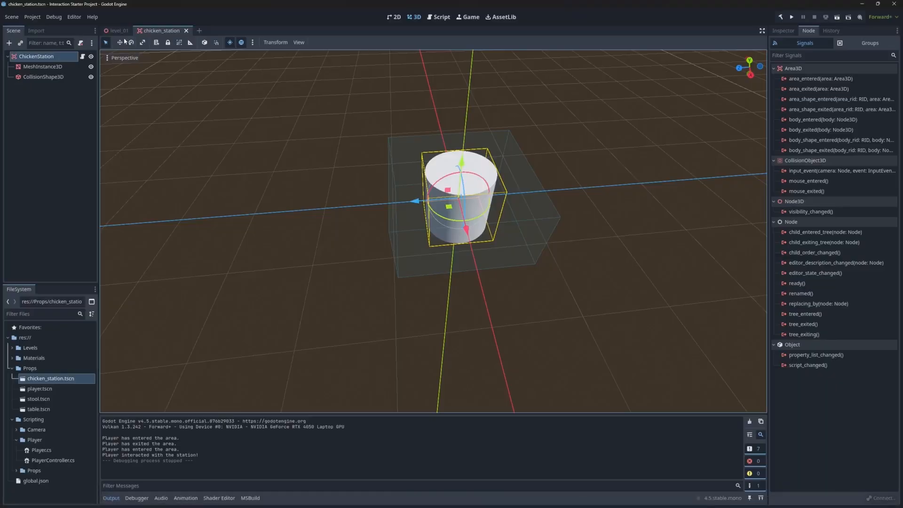
# Add a Node3D child named GameManager under Level_01 in the level_01 scene.
pyautogui.click(118, 30)
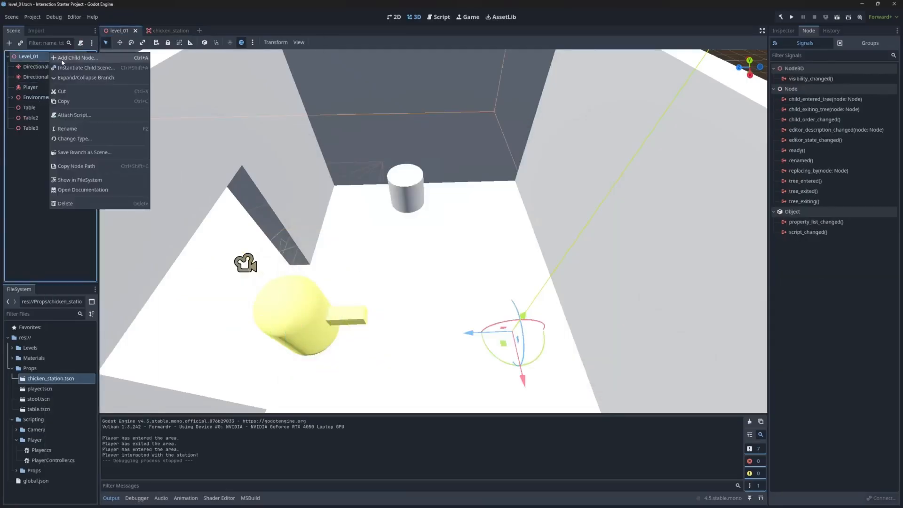
pyautogui.click(76, 57)
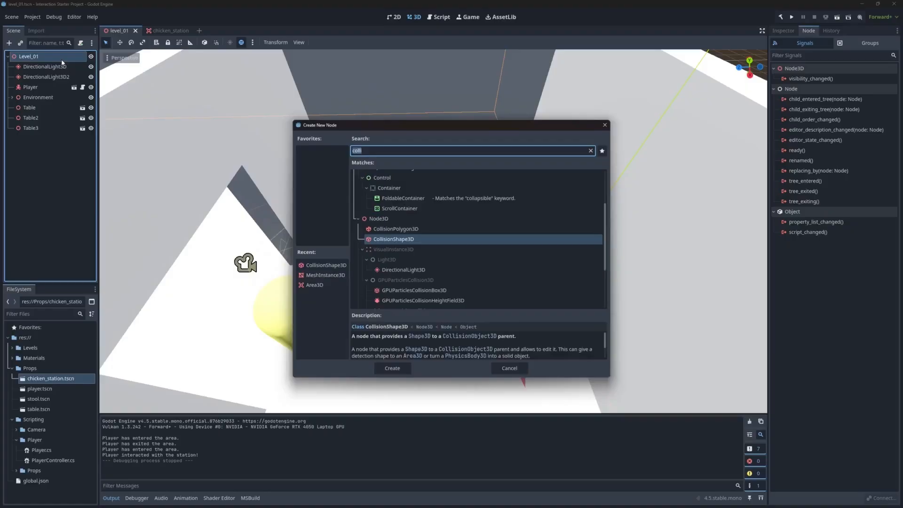
pyautogui.write('node3')
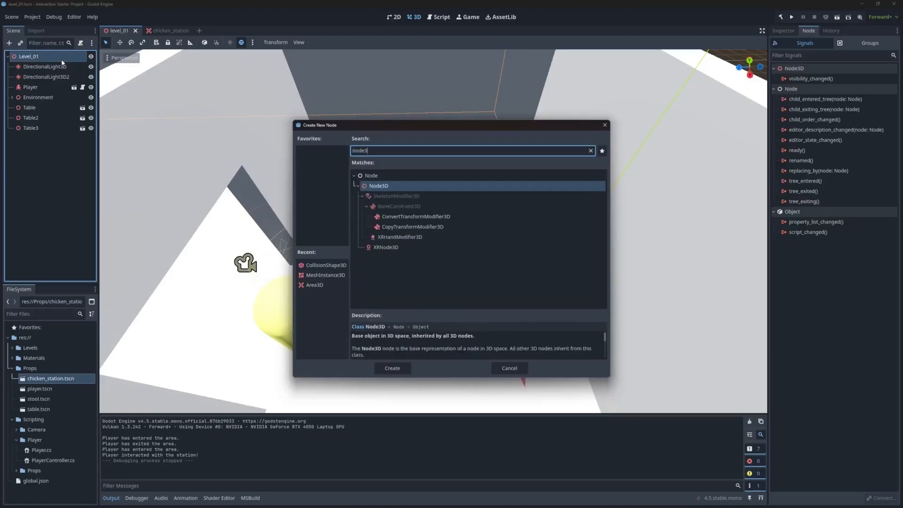
pyautogui.click(391, 368)
pyautogui.write('GameManager')
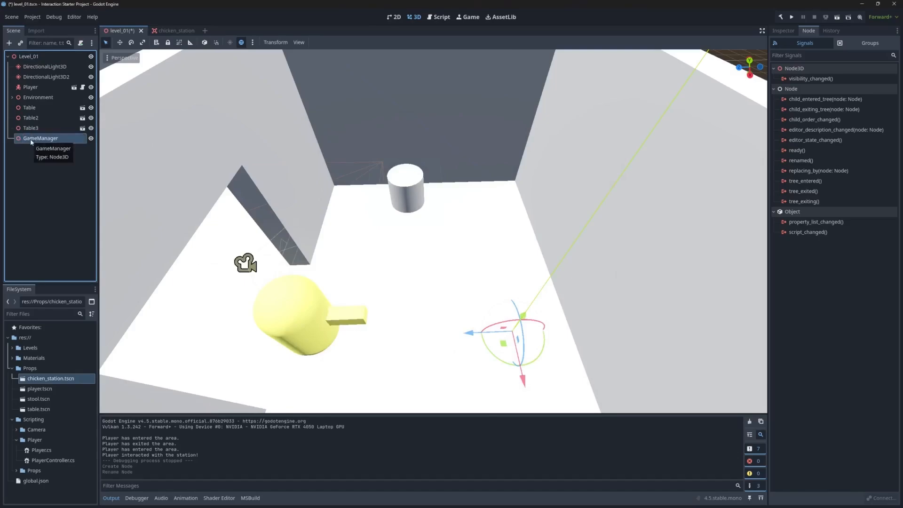
# Attach a new C# script GameManager.cs saved in the res://Scripting folder.
pyautogui.click(783, 30)
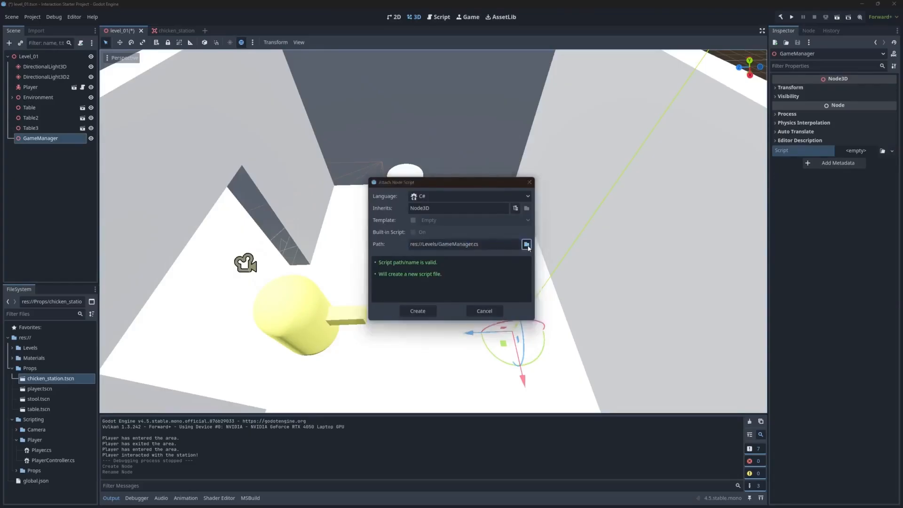
pyautogui.click(526, 243)
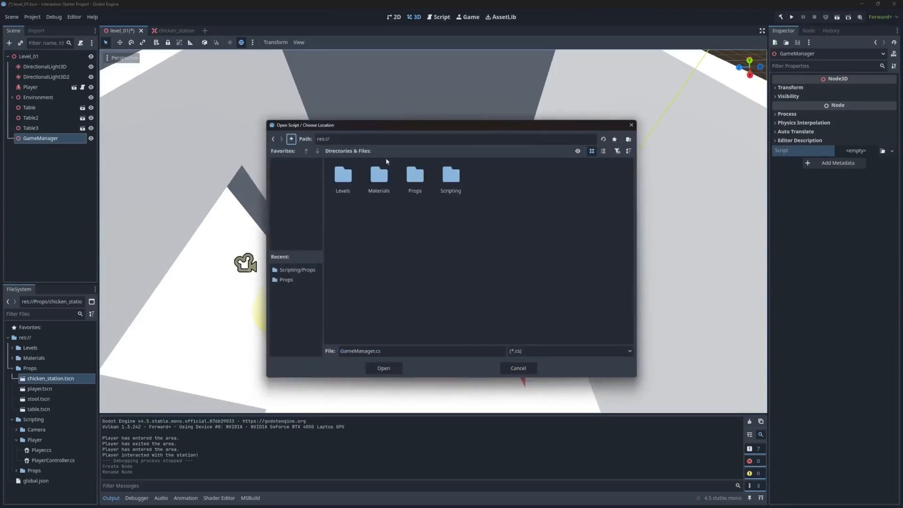
pyautogui.doubleClick(451, 176)
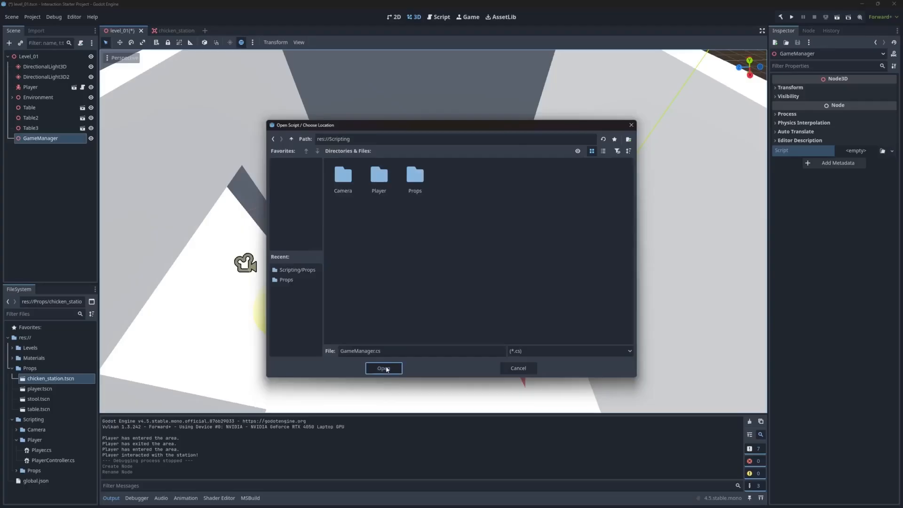
pyautogui.click(383, 367)
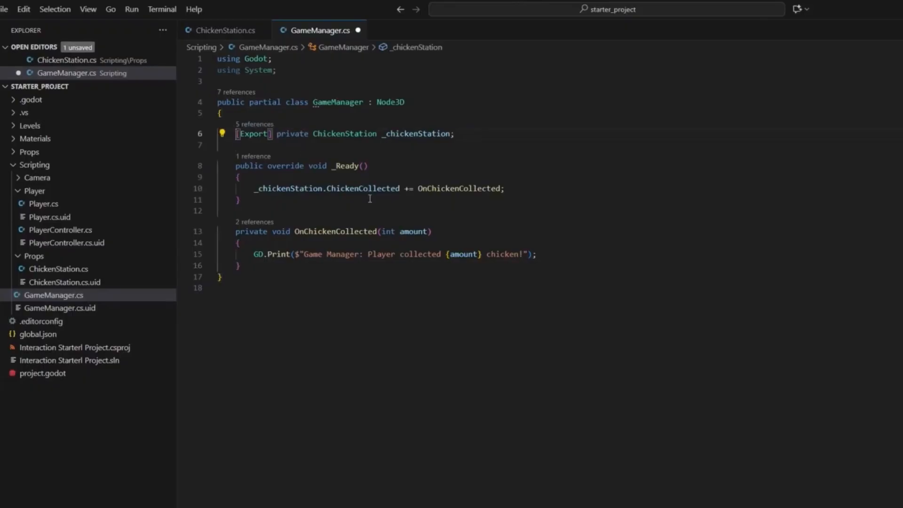
pyautogui.moveTo(595, 319)
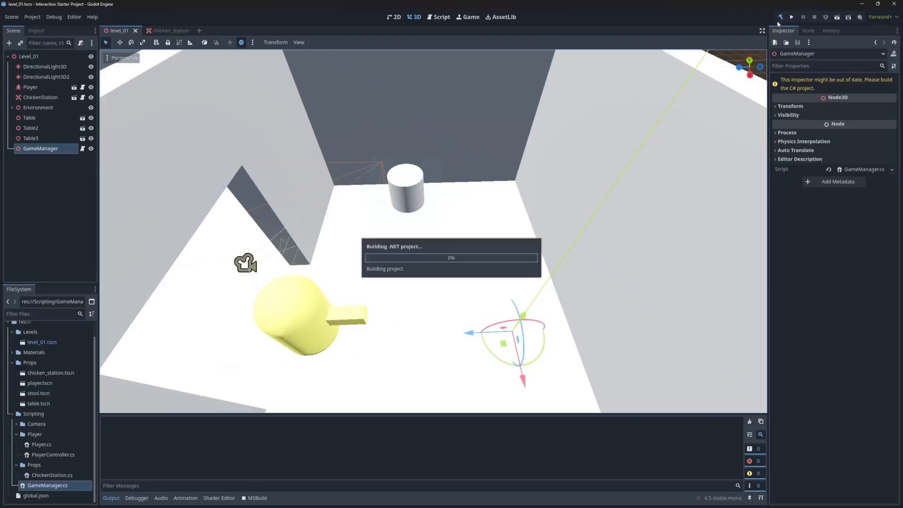
pyautogui.moveTo(460, 260)
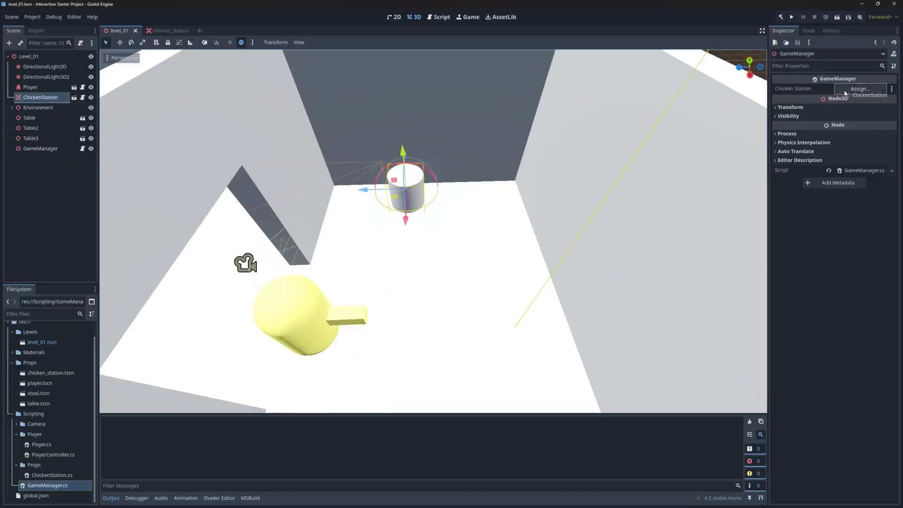
# Assign the level's ChickenStation node to GameManager's Chicken Station property.
pyautogui.click(870, 95)
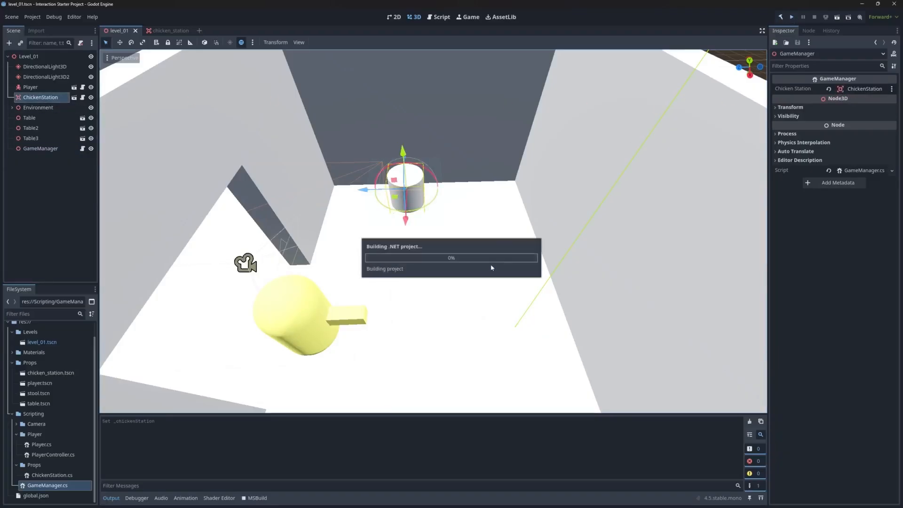